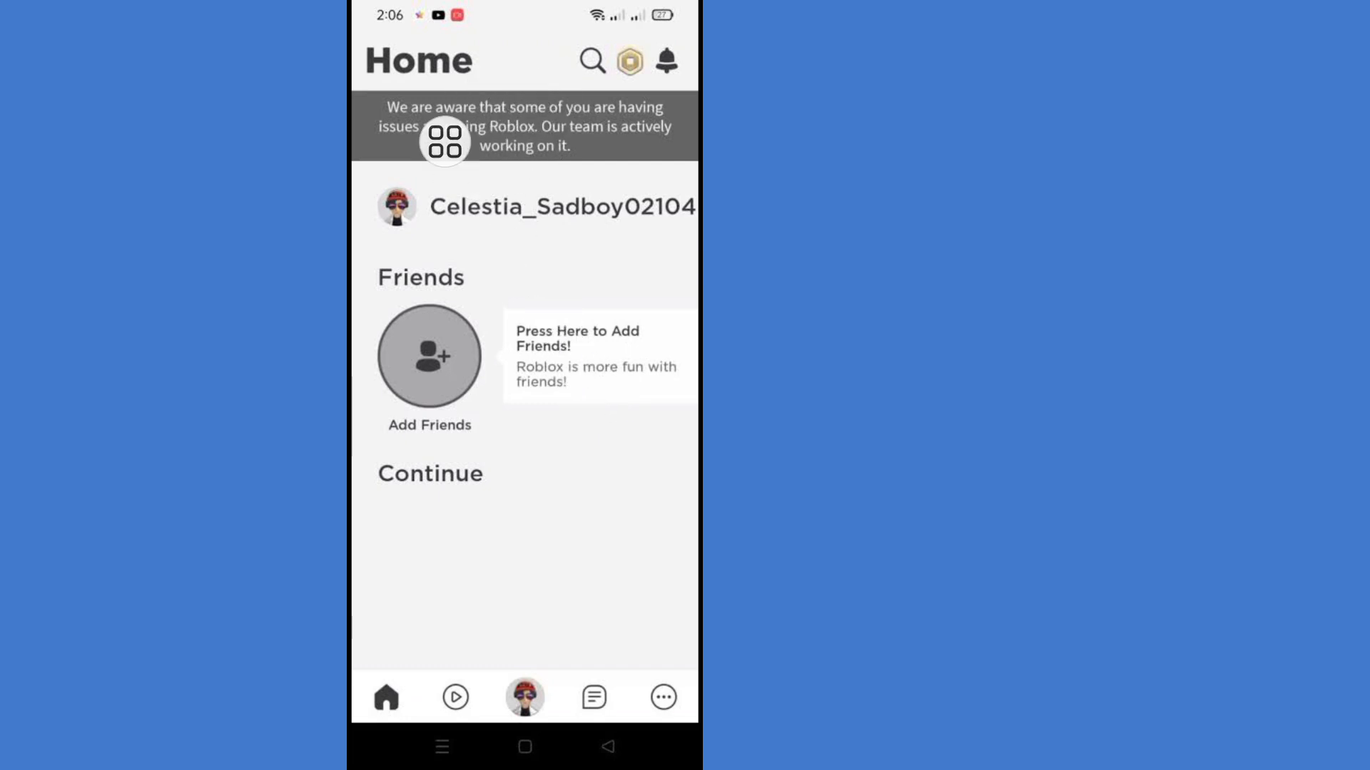
mouse_move(478, 186)
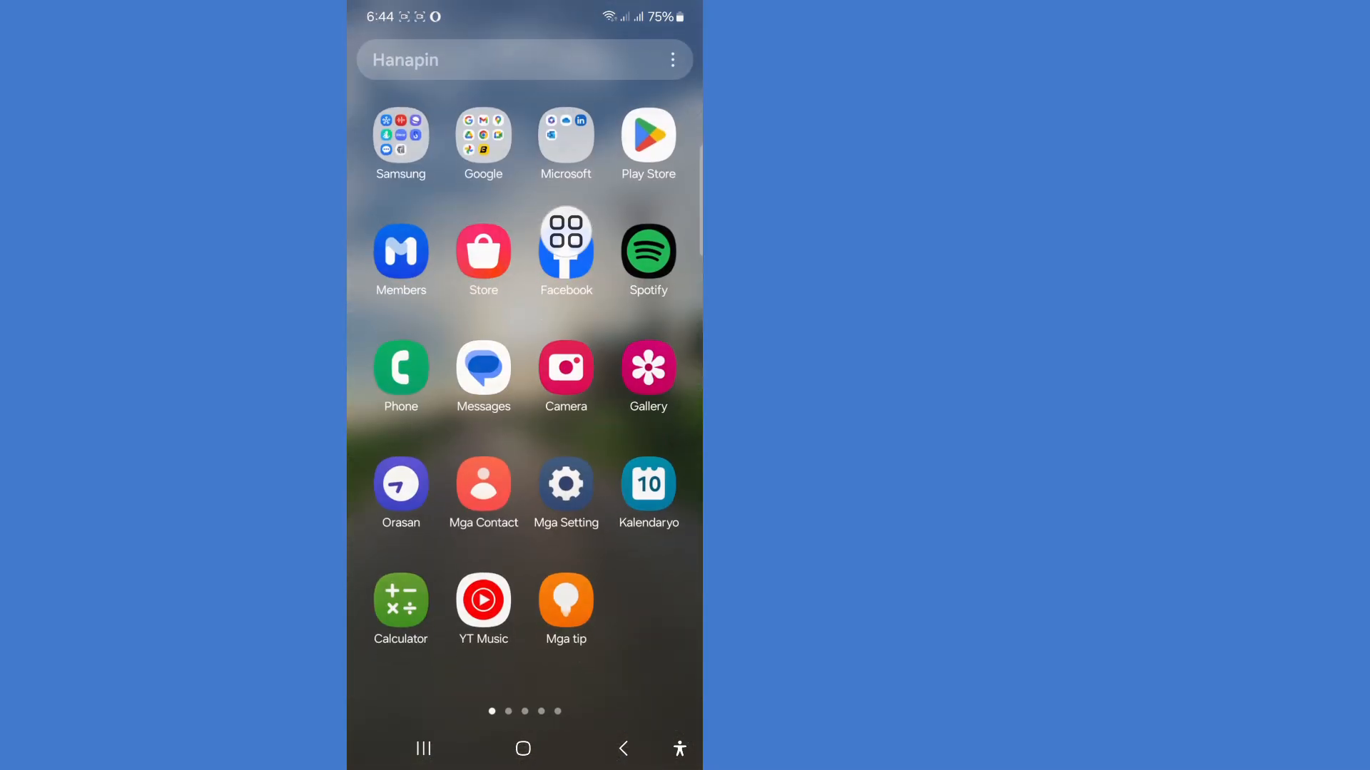
Browse the app drawer pages and open Roblox's App info page.
scroll("left", 3)
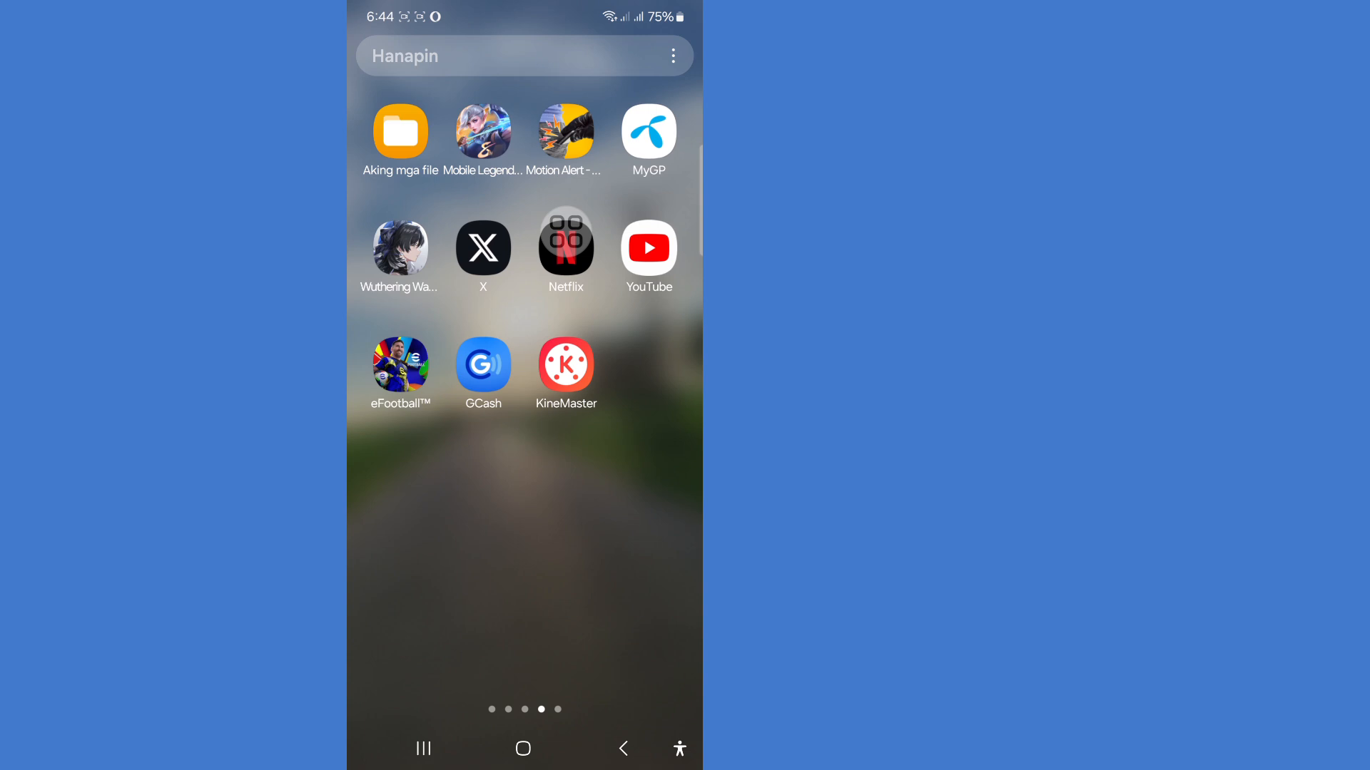
scroll("left", 3)
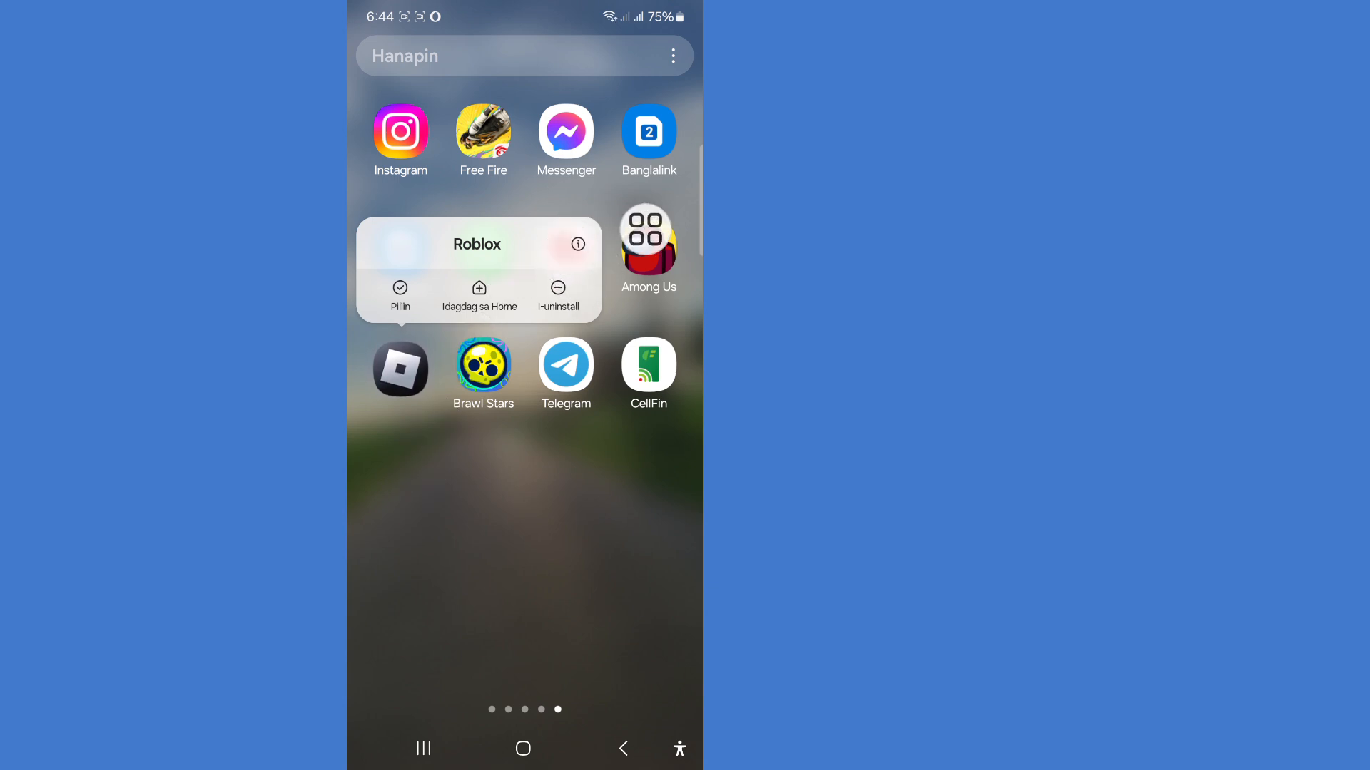
left_click(577, 245)
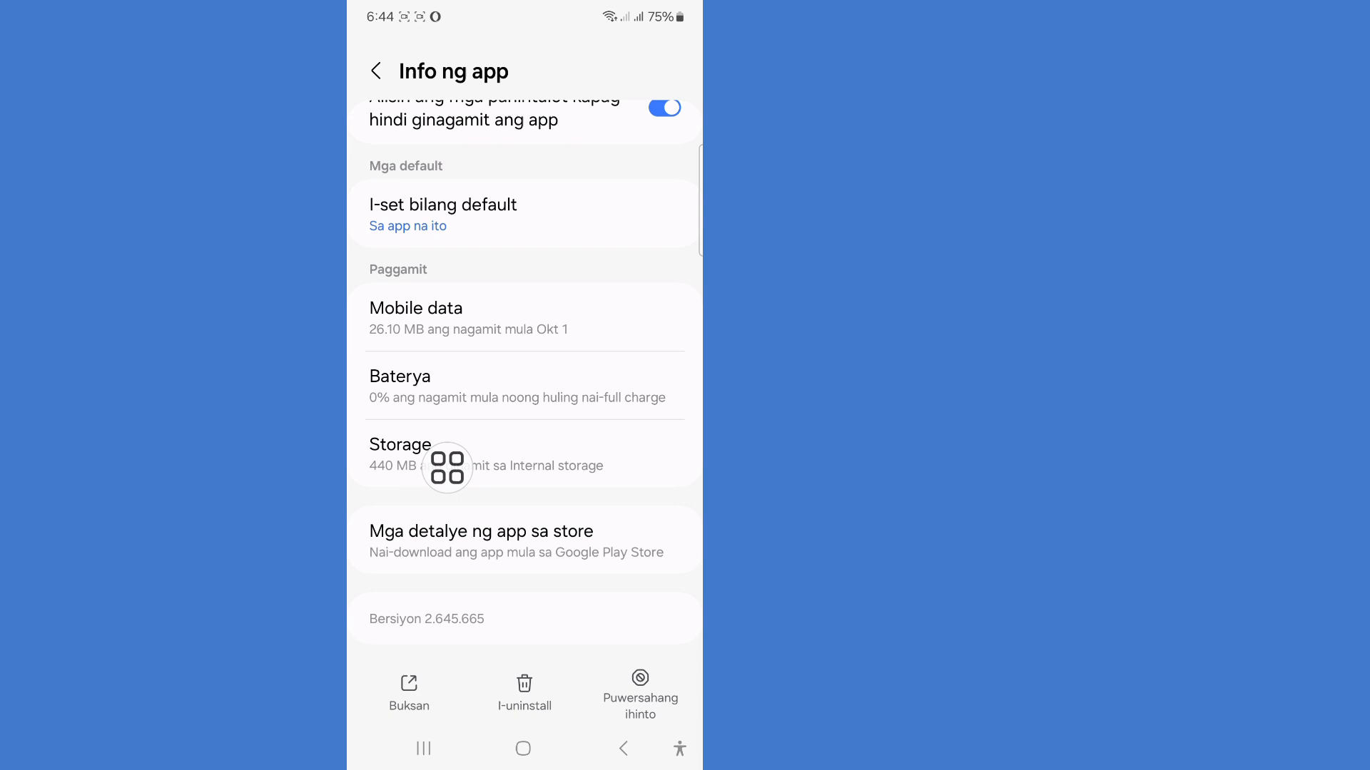
From Roblox's Storage page, clear its cache to 0 B and confirm deleting its data.
left_click(401, 444)
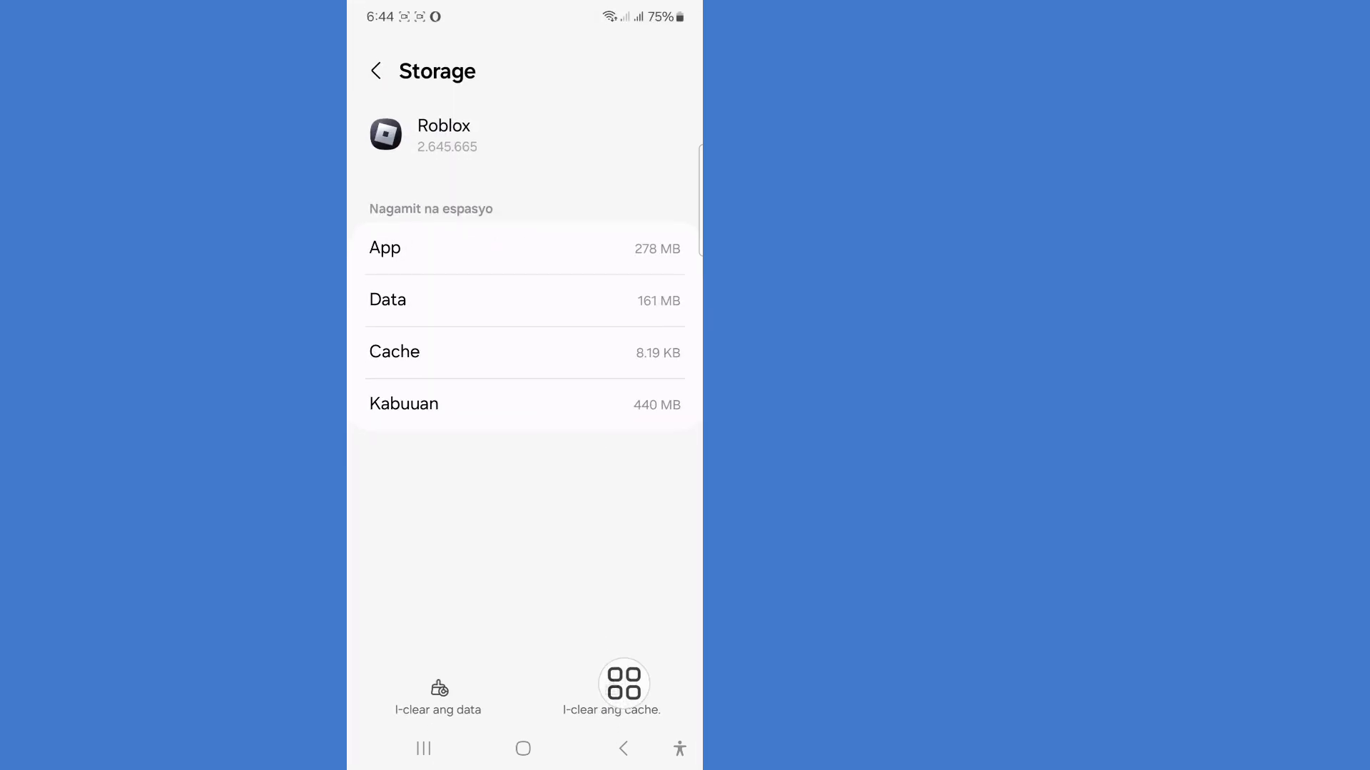
left_click(611, 685)
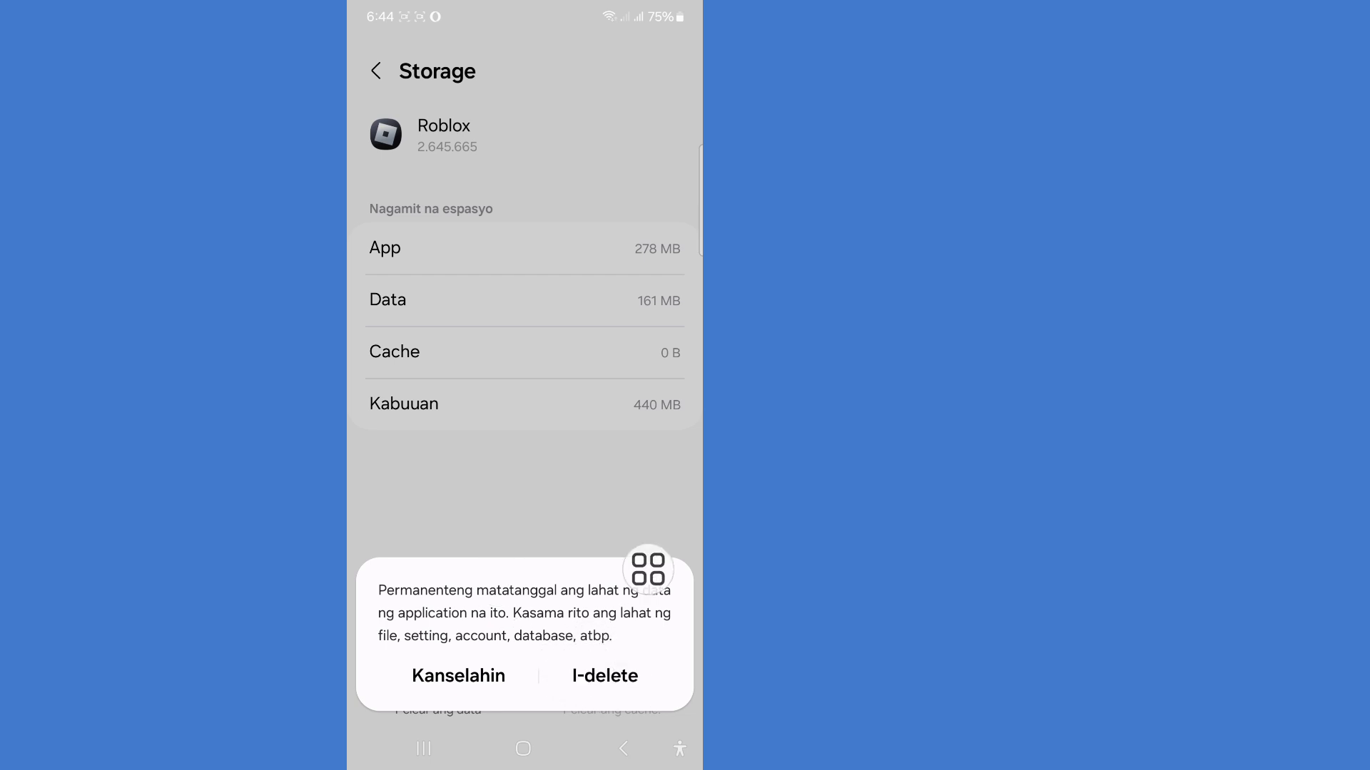
left_click(459, 675)
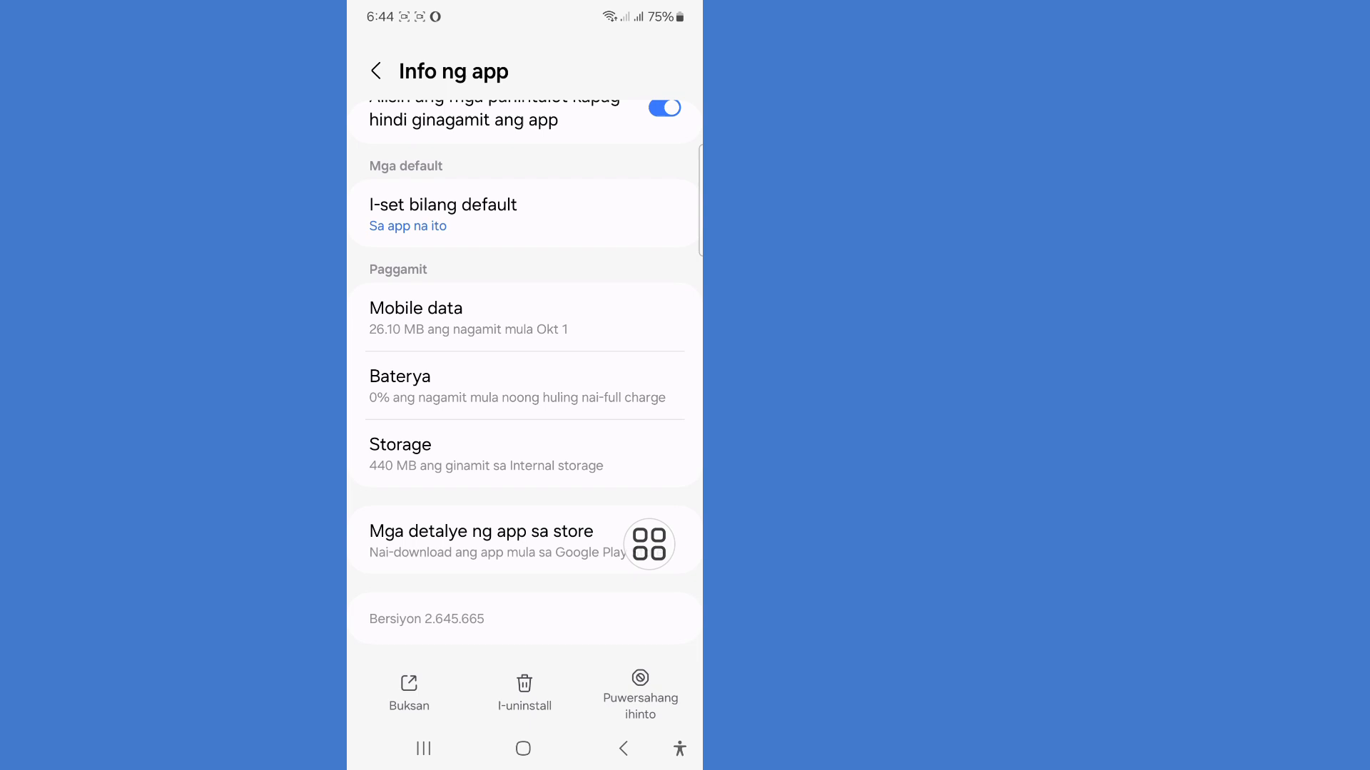
Check Roblox's allowed permissions: camera, contacts, notifications and microphone.
scroll("down", 3)
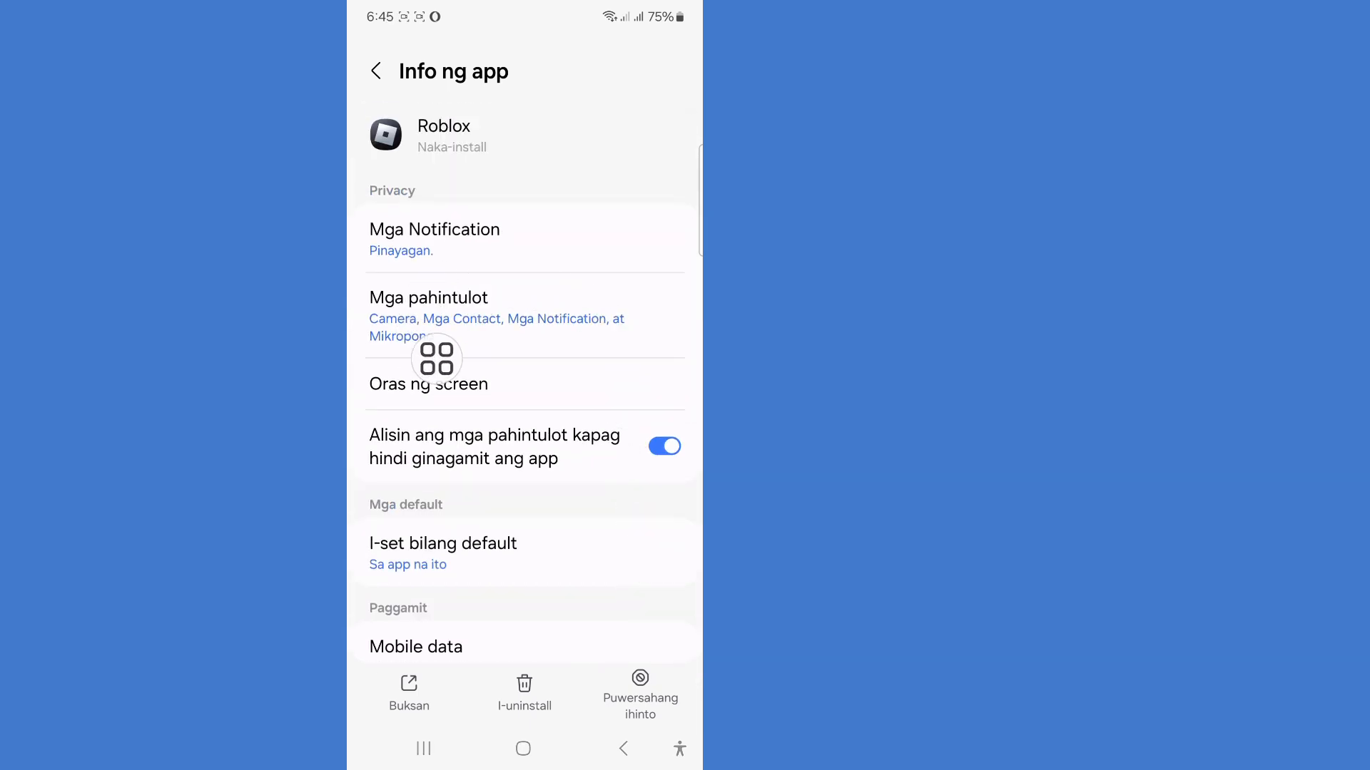
left_click(428, 296)
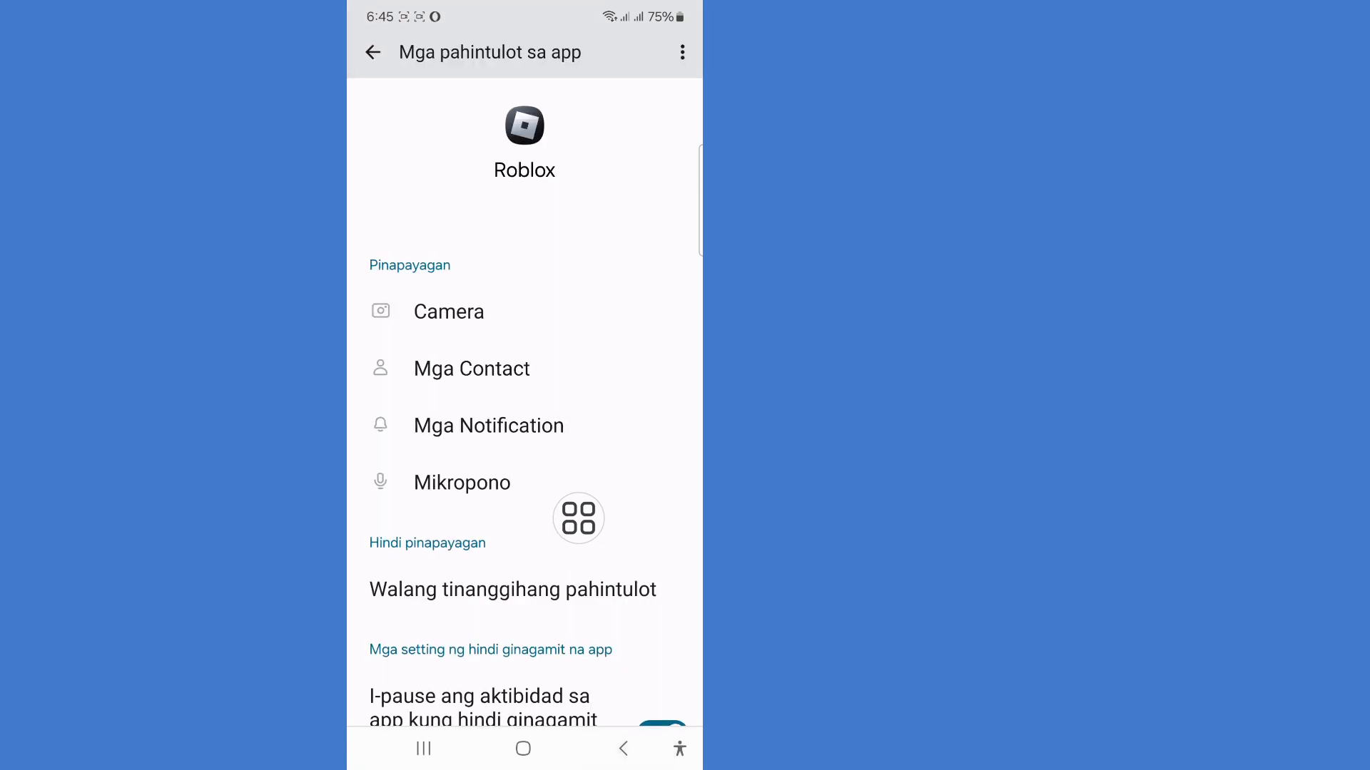
left_click(488, 425)
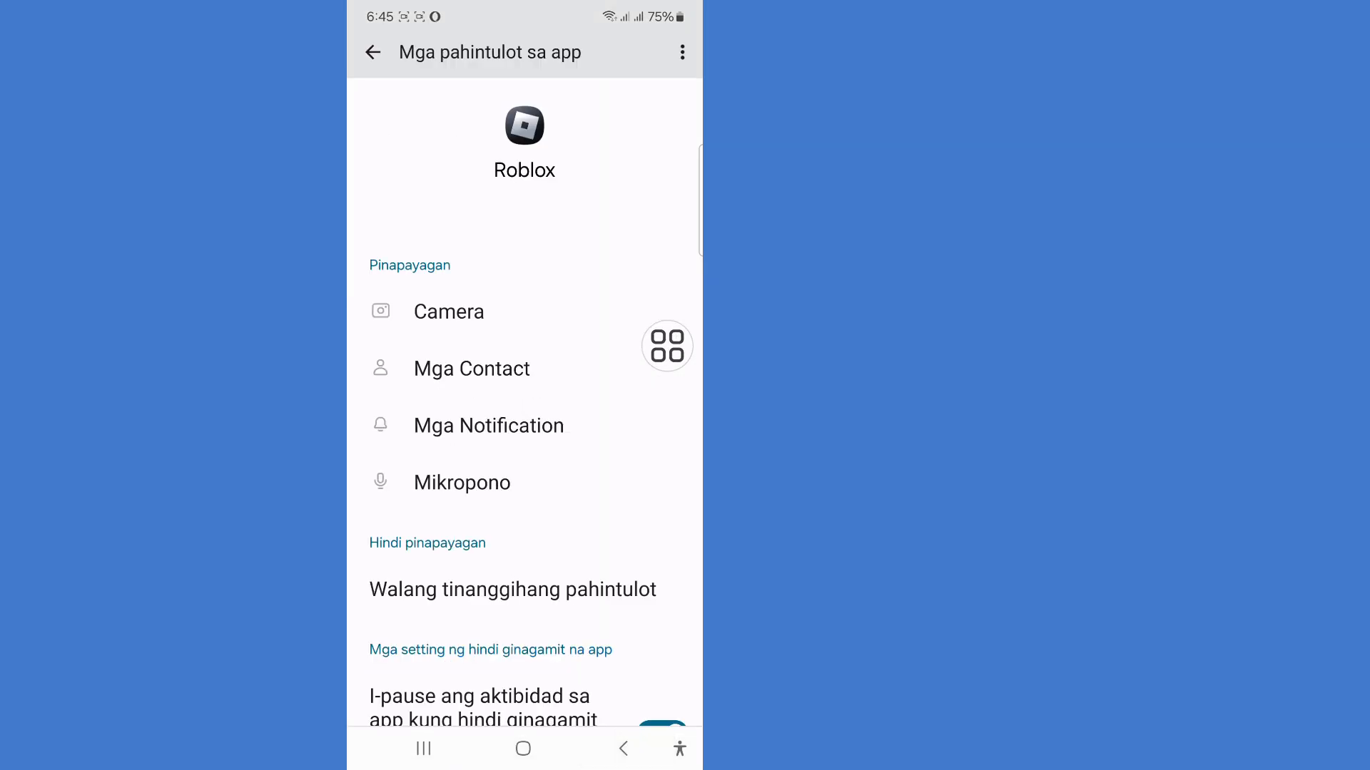
scroll("down", 3)
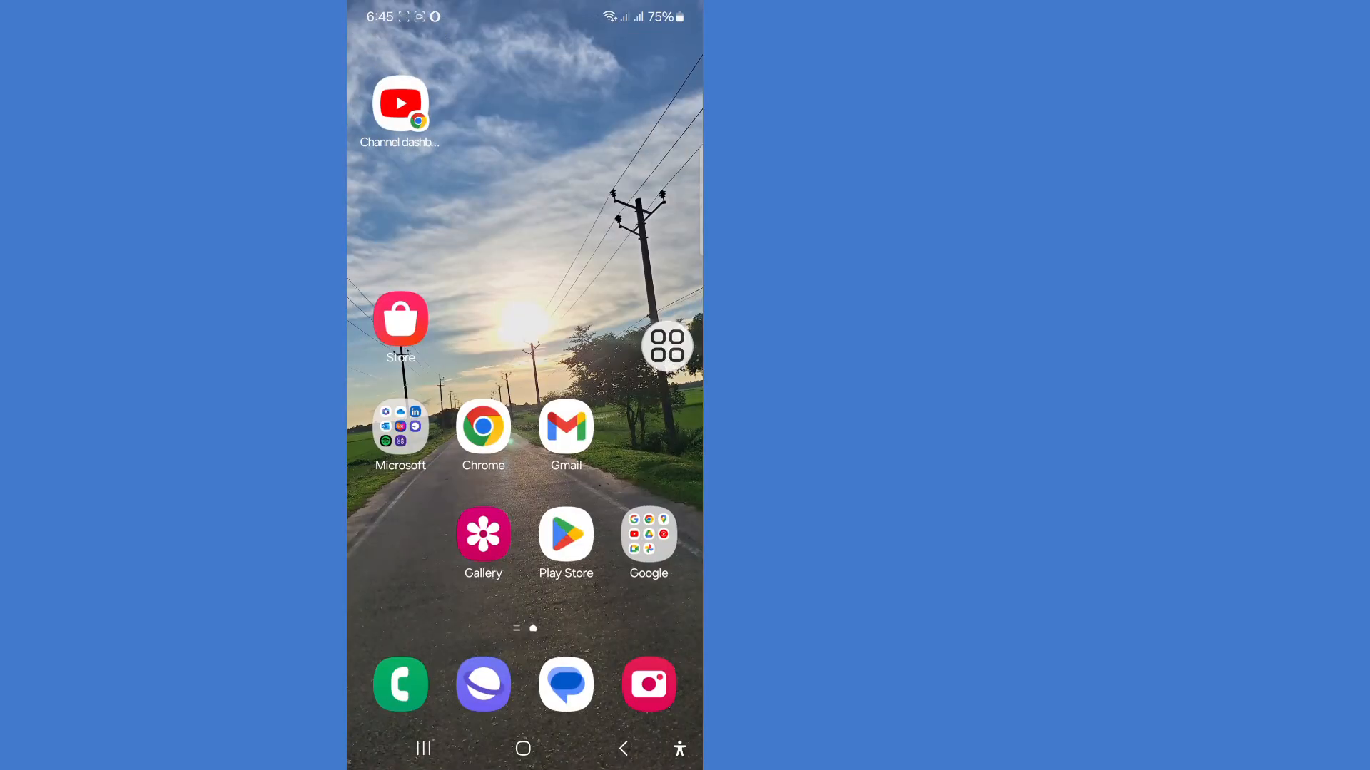
Search Google Play Store for 'roblox' and open the installed Roblox listing.
left_click_drag(666, 343, 671, 391)
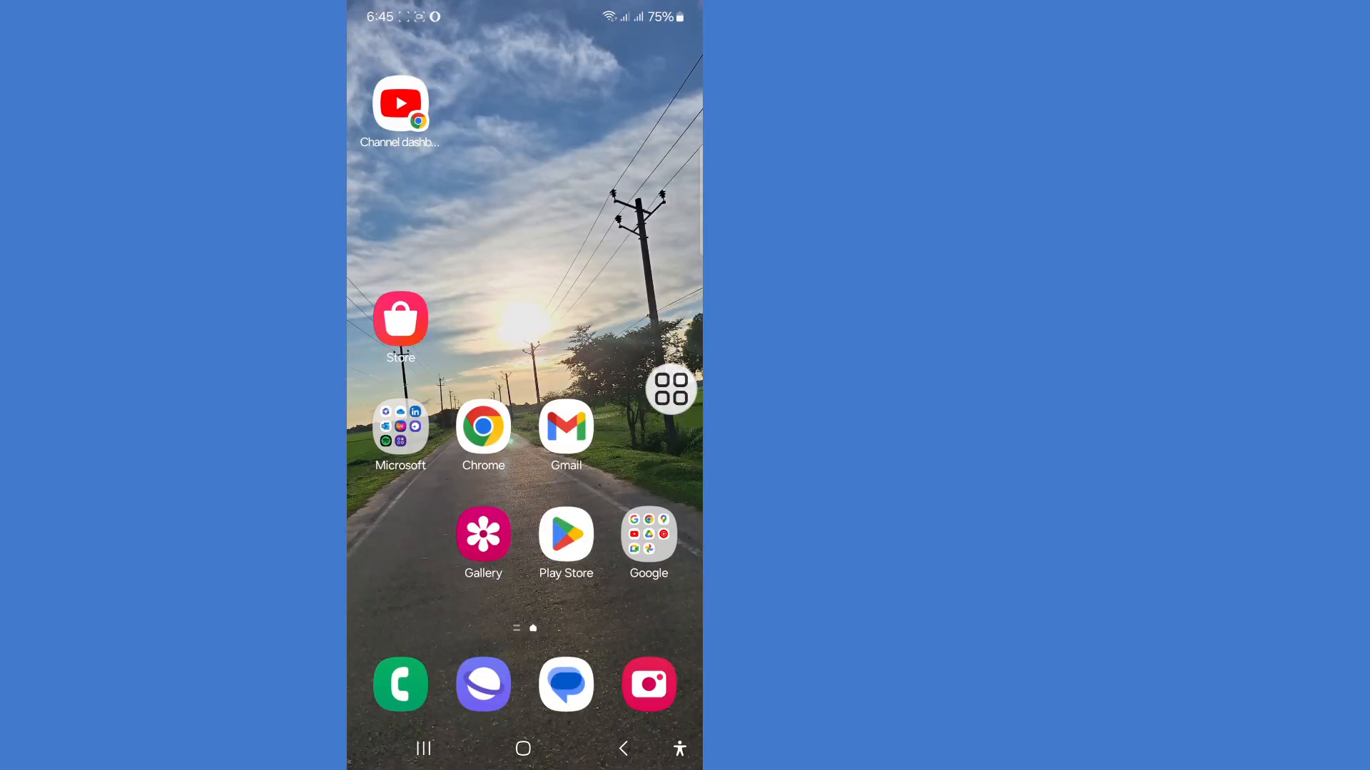
left_click(566, 533)
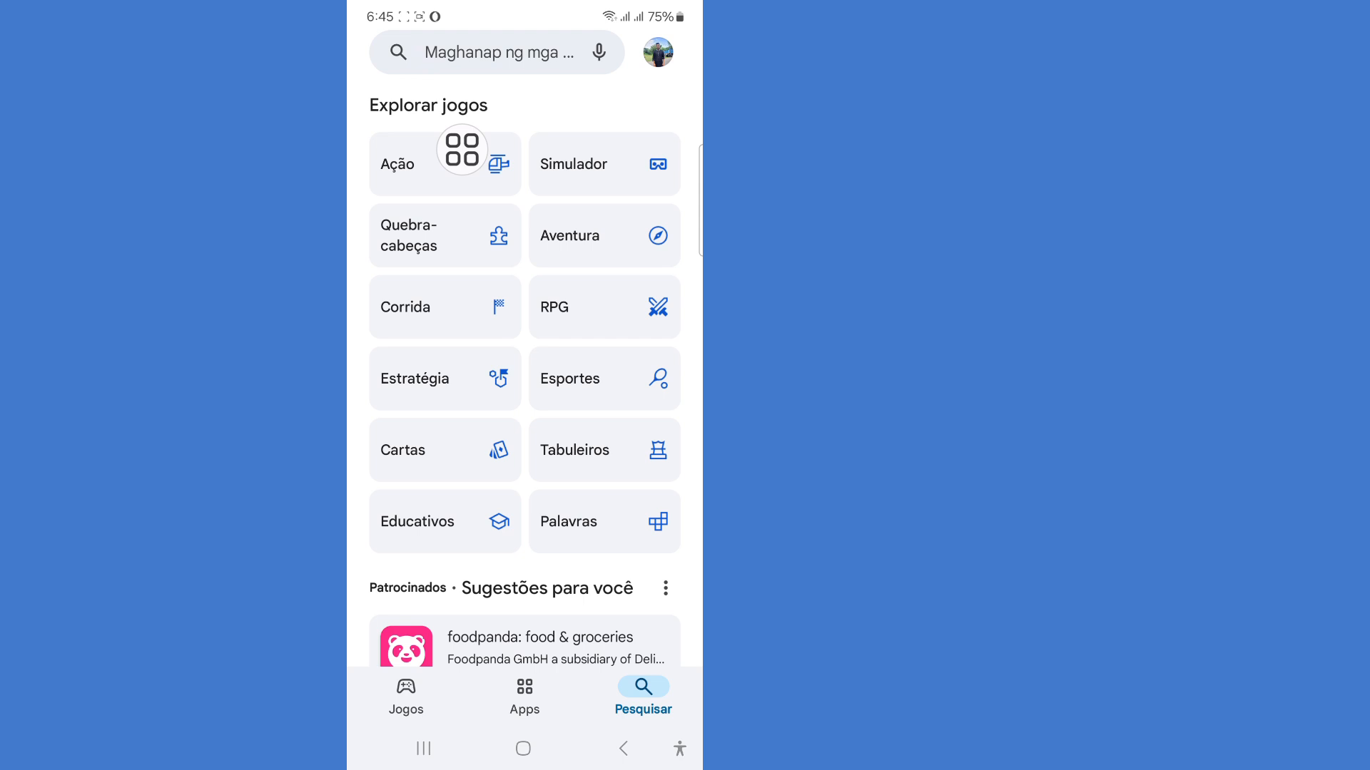
type("ob")
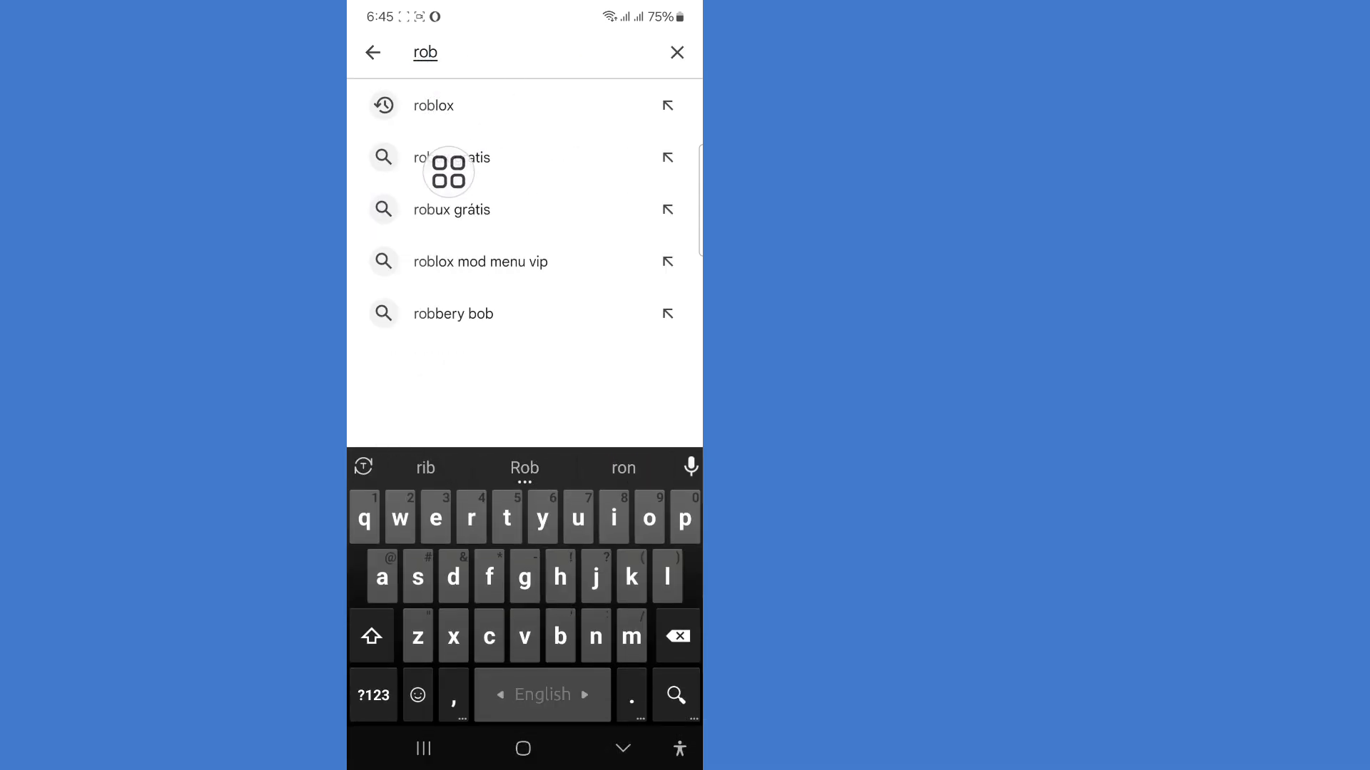
left_click(433, 105)
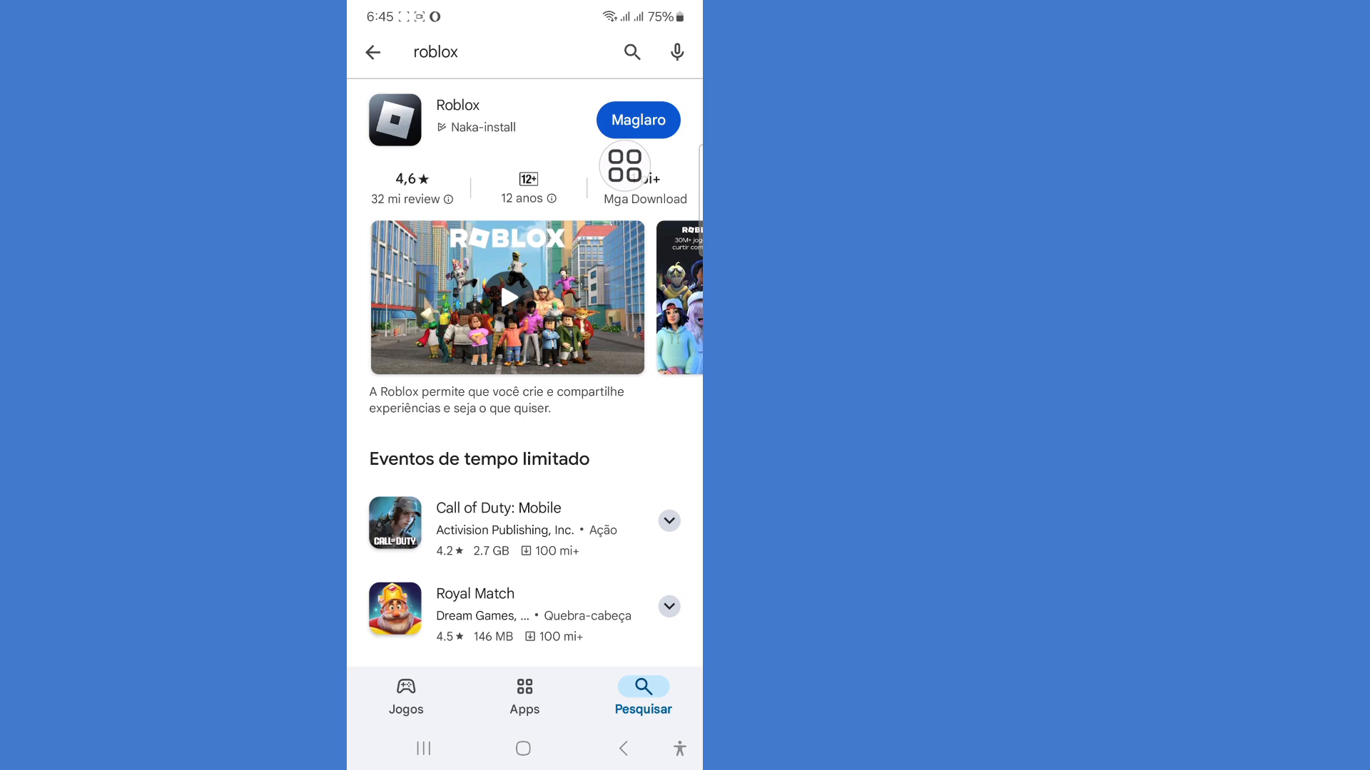